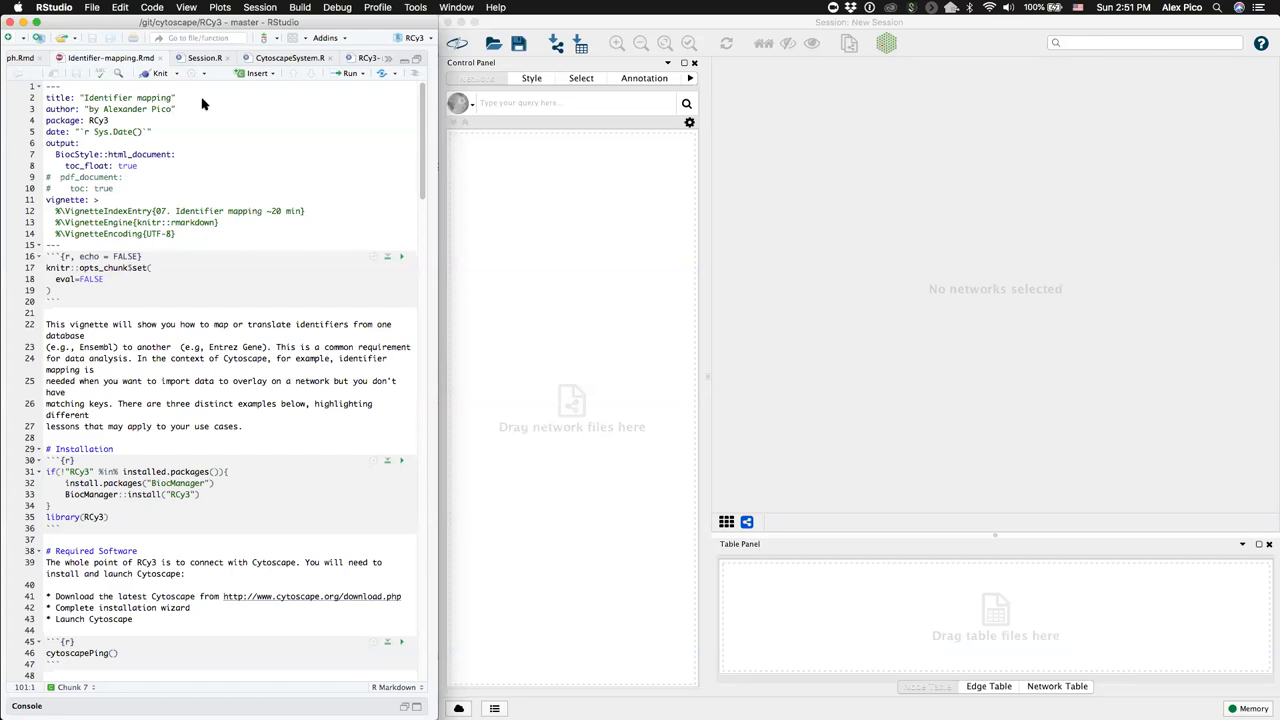
mouse_move(210, 211)
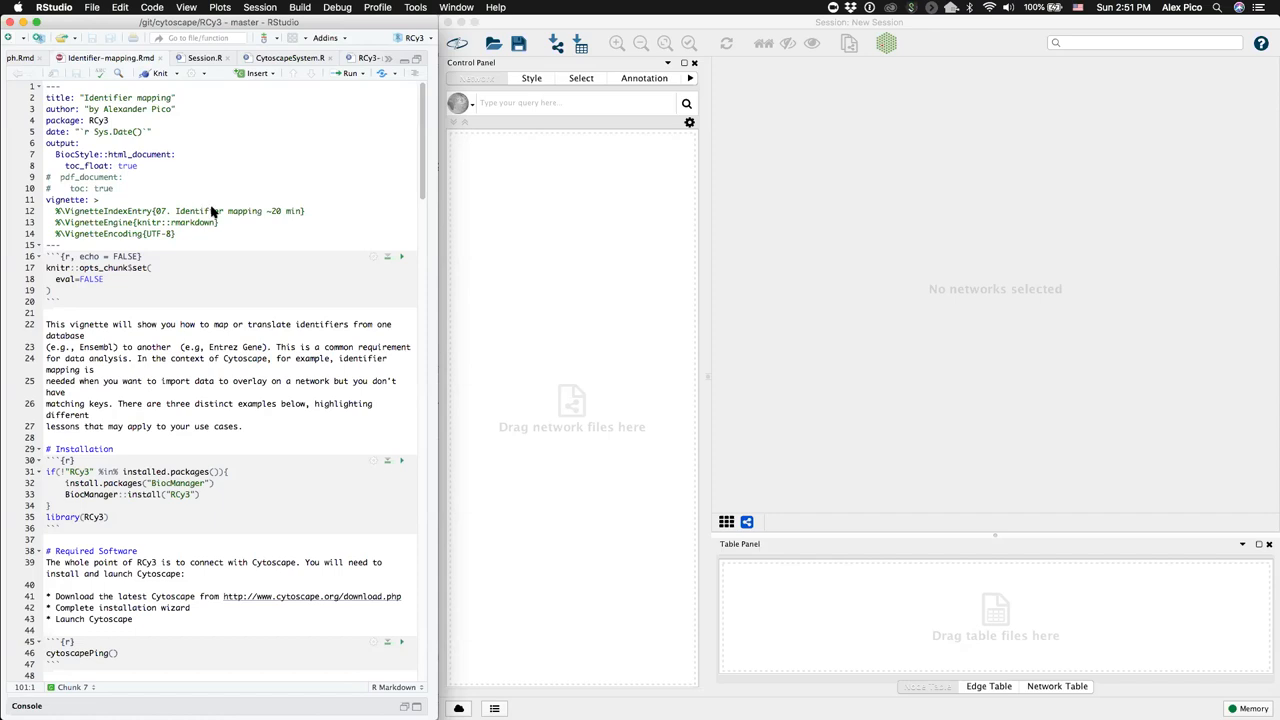
mouse_move(839, 258)
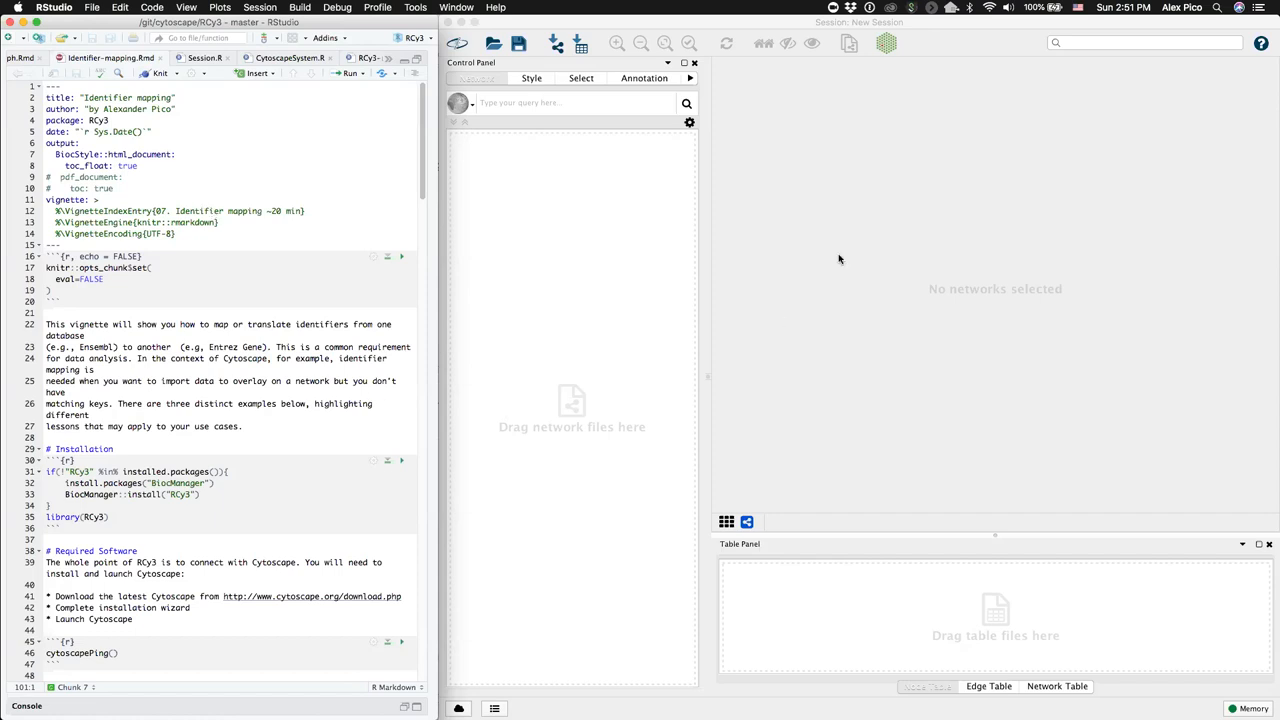
Run cytoscapePing() to confirm the connection, then scroll toward the openSession() chunk.
scroll("down", 3)
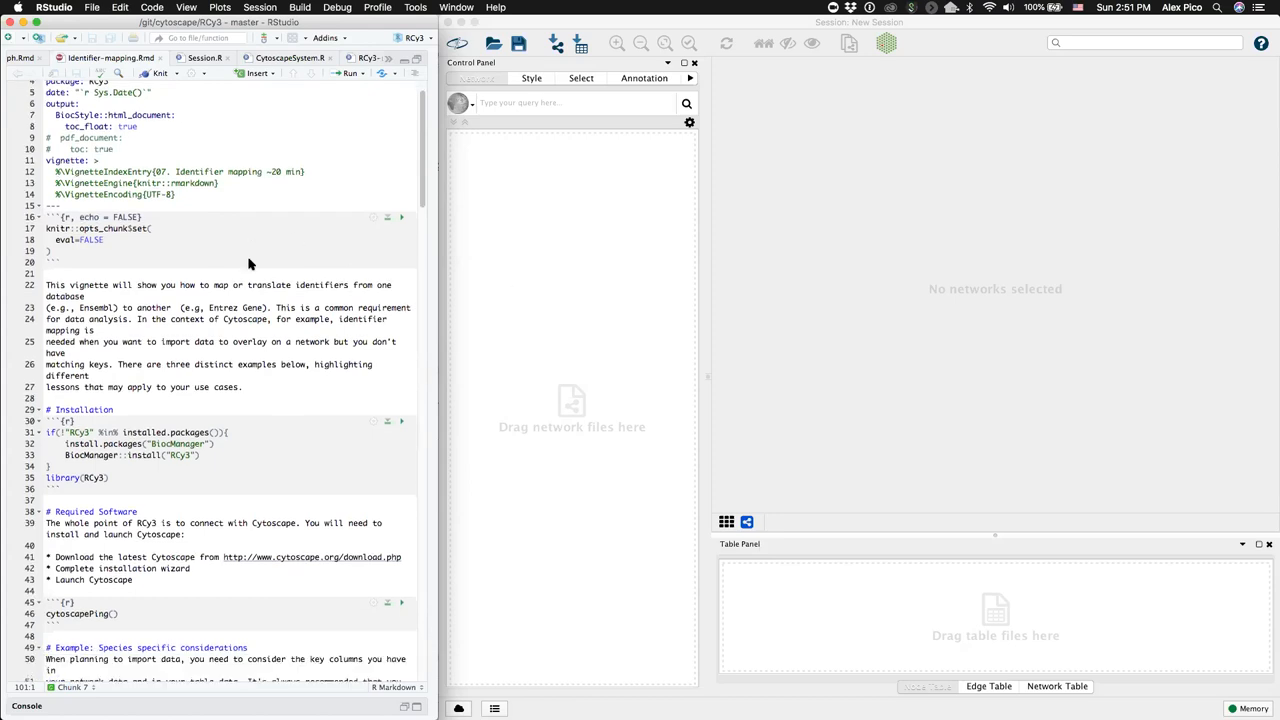
scroll("down", 3)
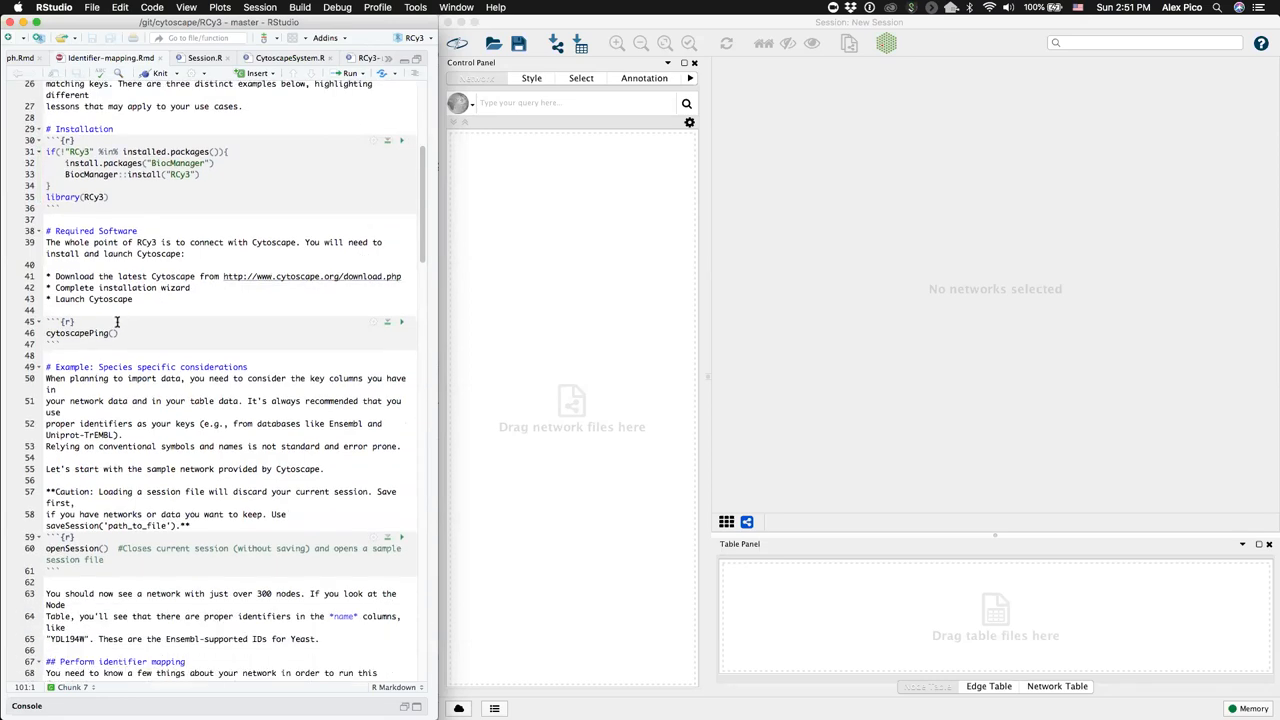
mouse_move(357, 333)
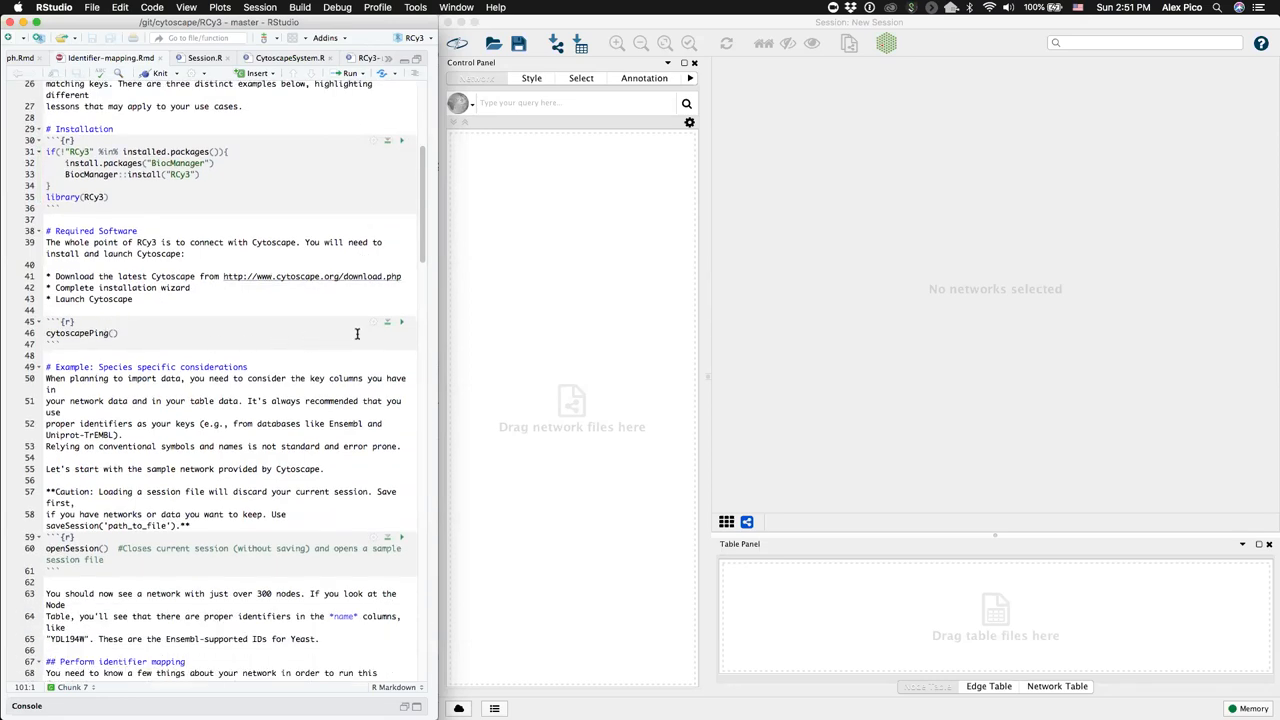
left_click(401, 322)
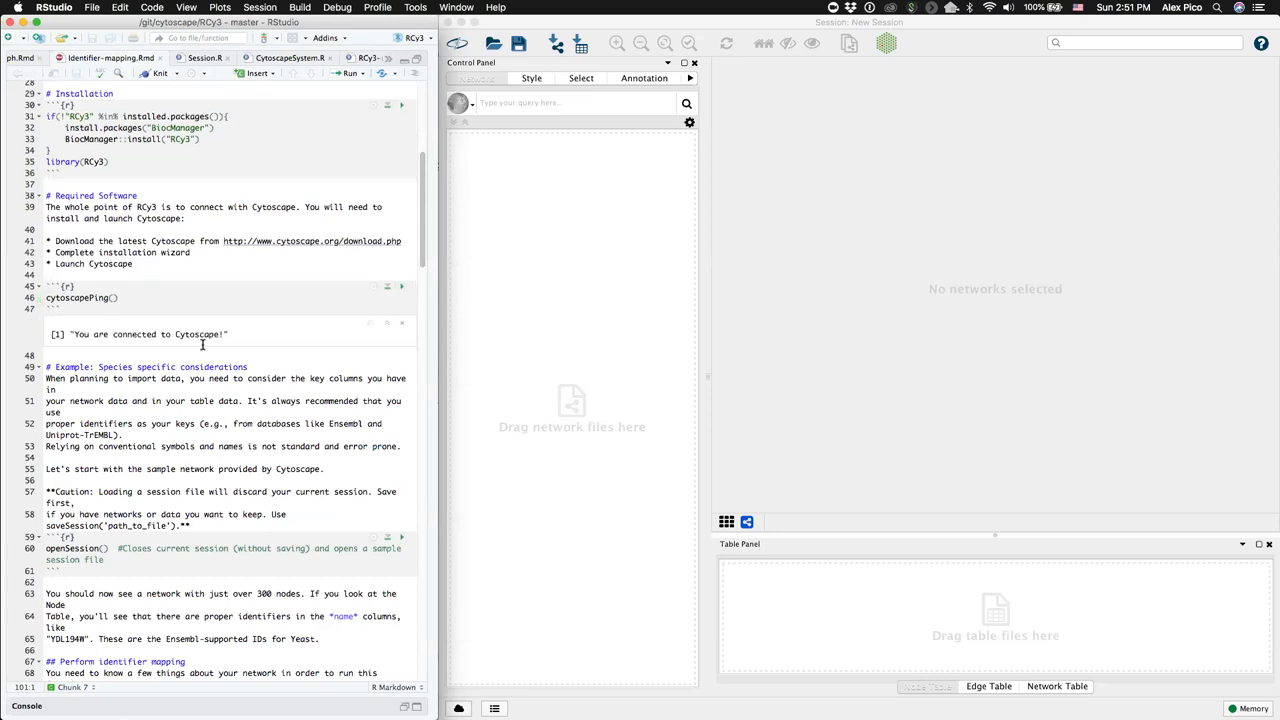
scroll("down", 3)
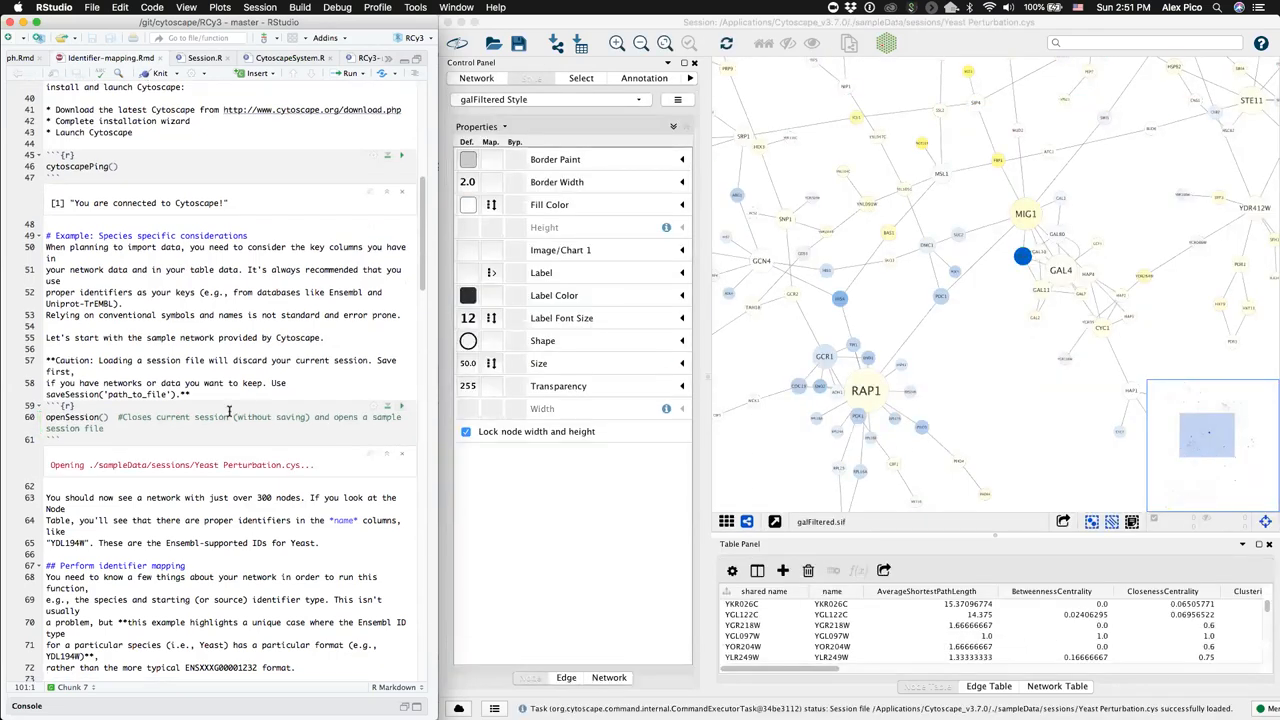
scroll("down", 3)
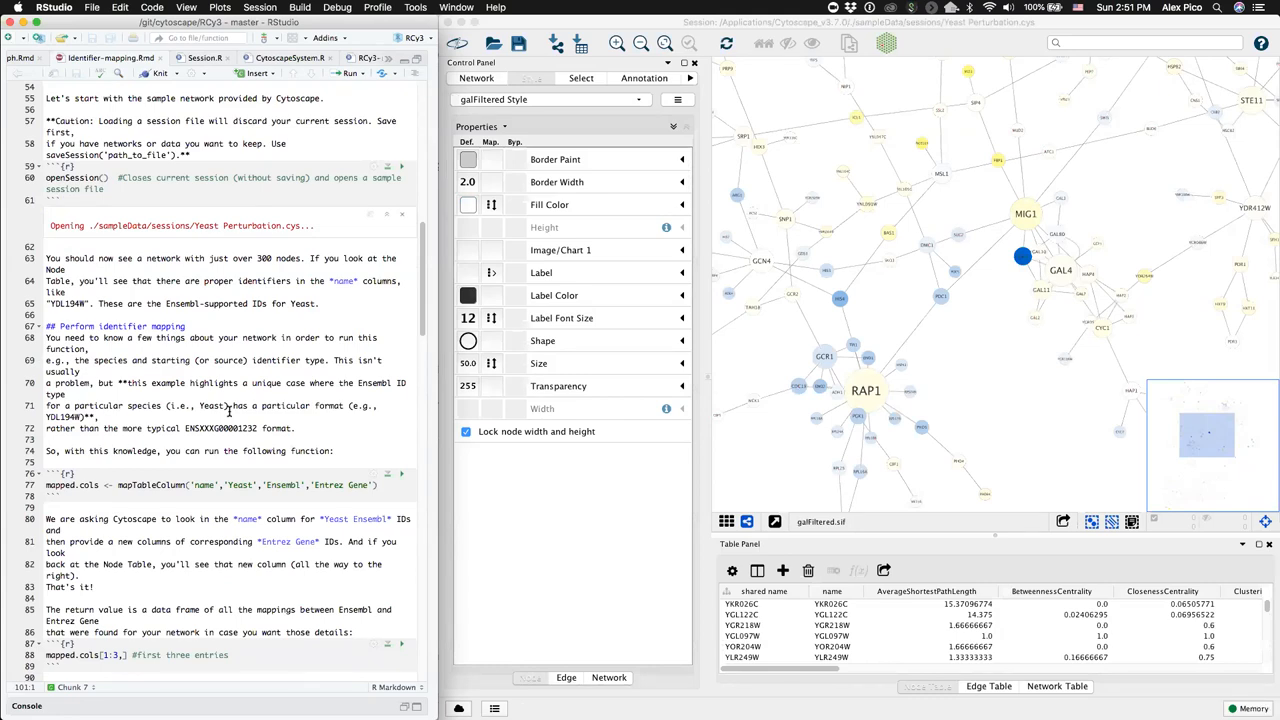
mouse_move(775, 675)
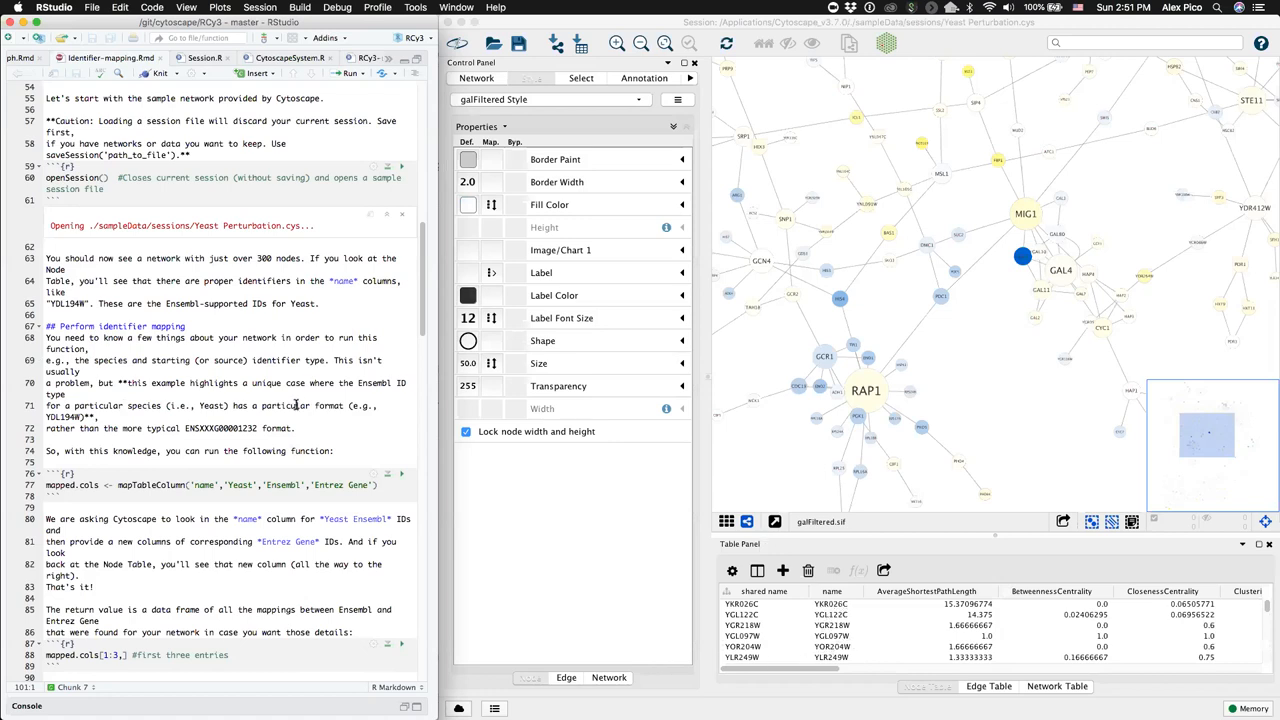
mouse_move(213, 486)
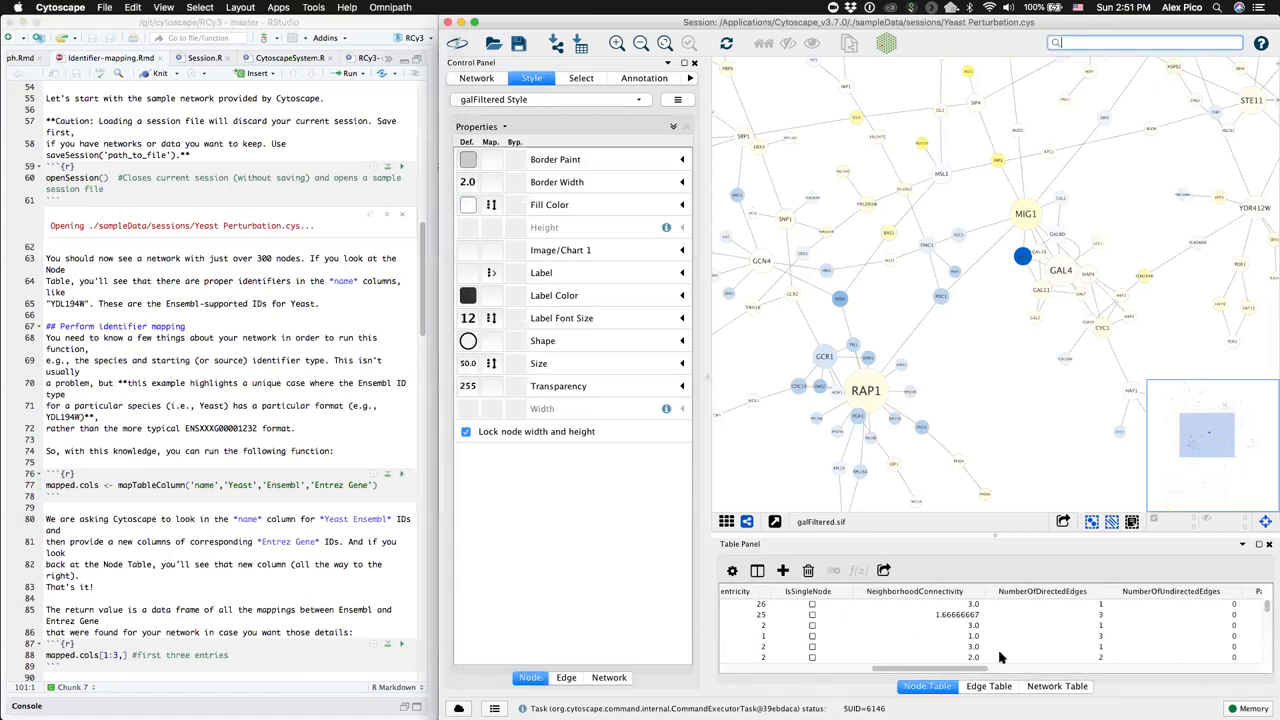
Scroll the yeast node table right to reveal the new Entrez Gene column.
scroll("right", 3)
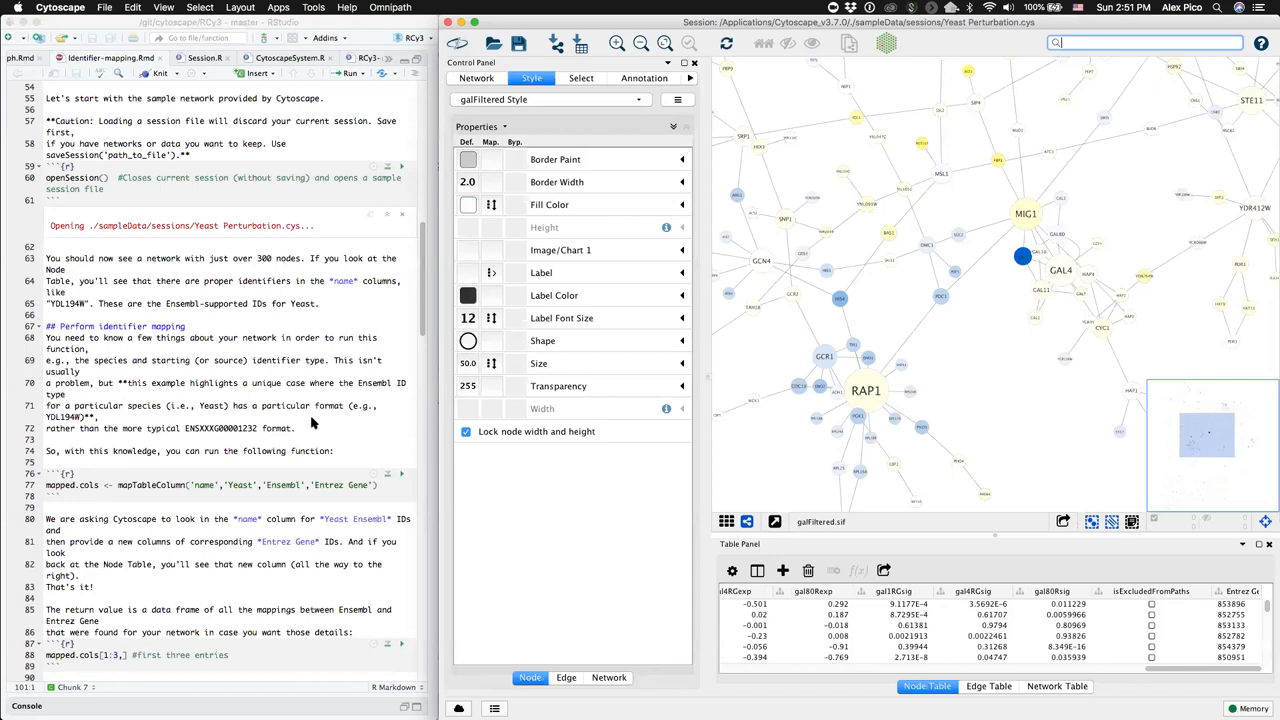
scroll("down", 3)
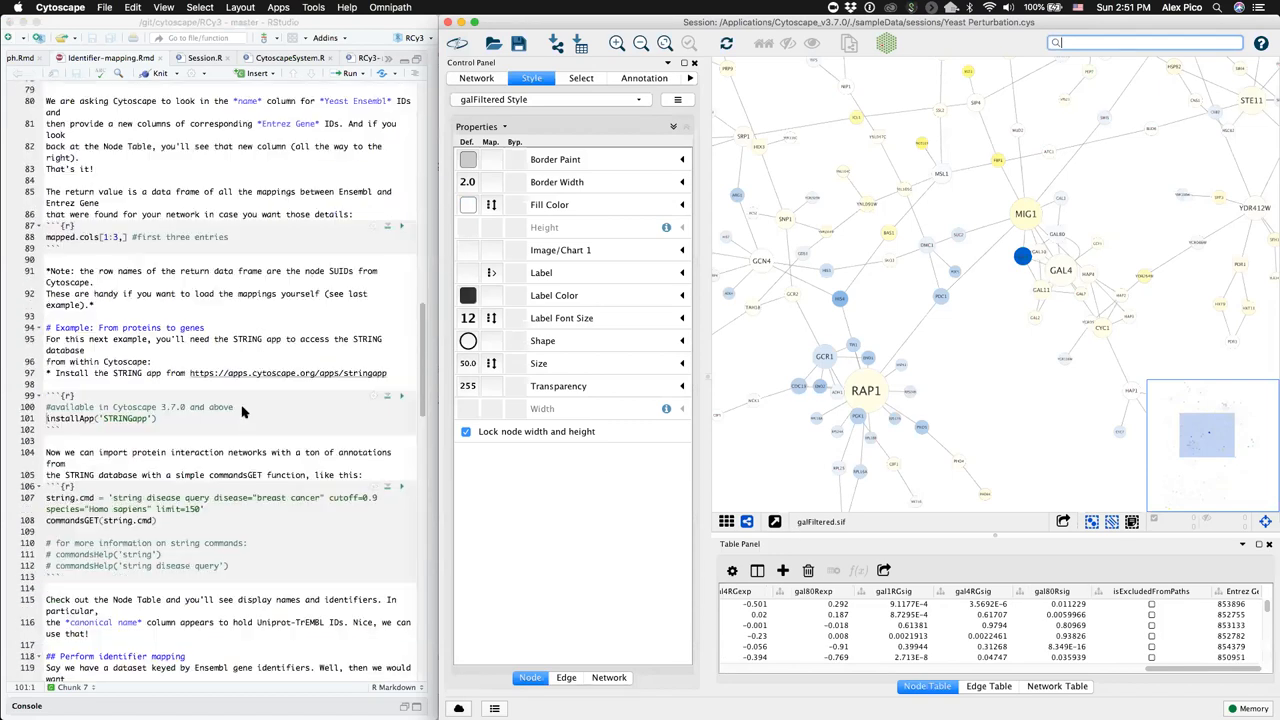
Run installApp('STRINGapp') so Cytoscape reports 'App STRINGapp installed'.
scroll("down", 3)
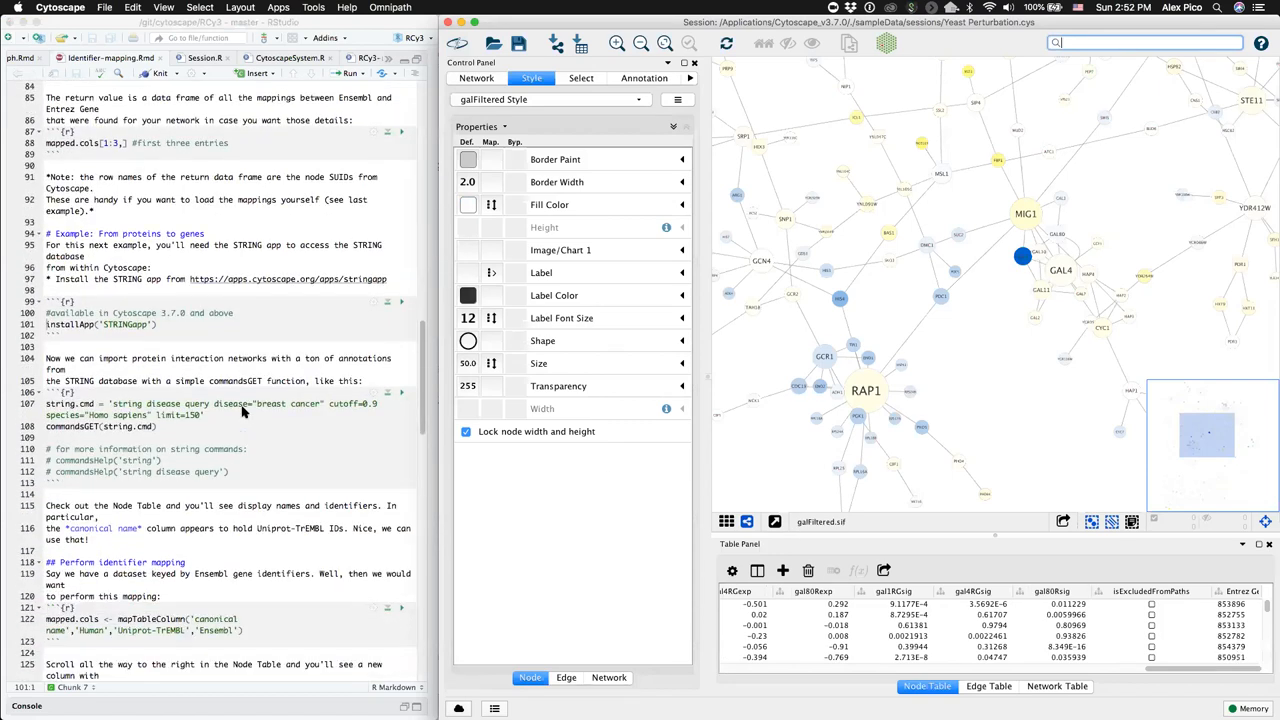
mouse_move(201, 267)
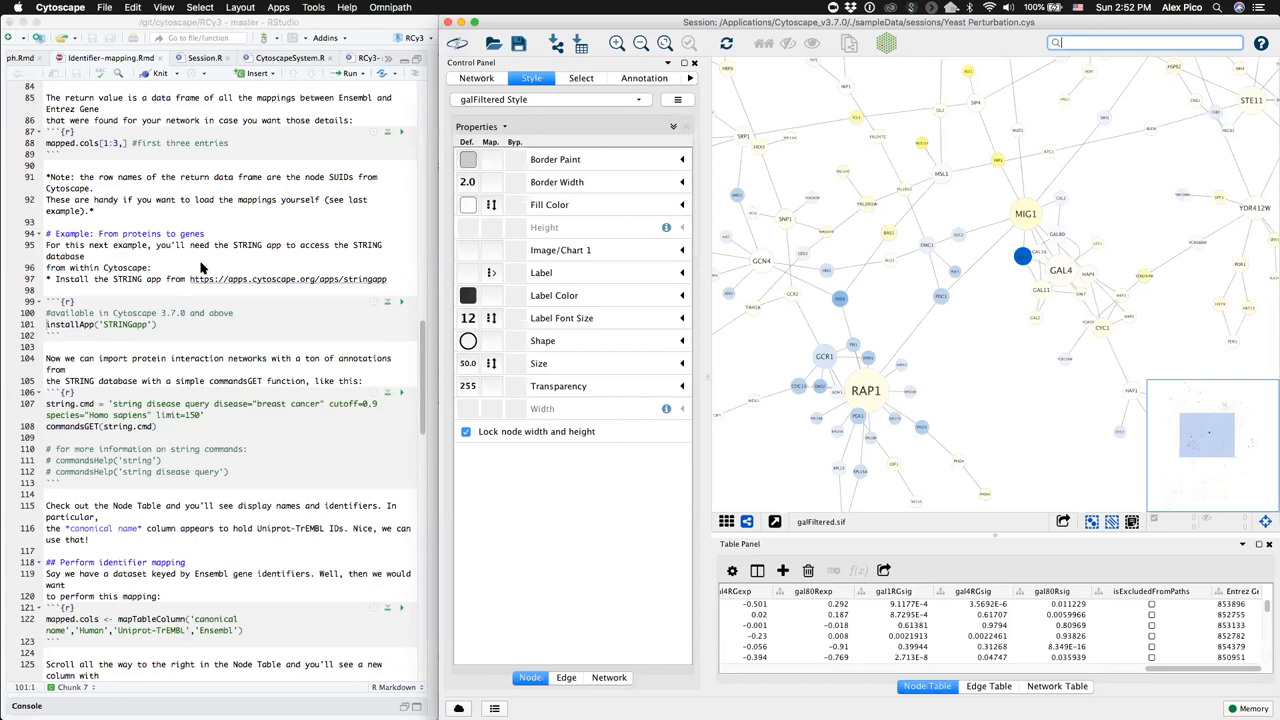
mouse_move(142, 315)
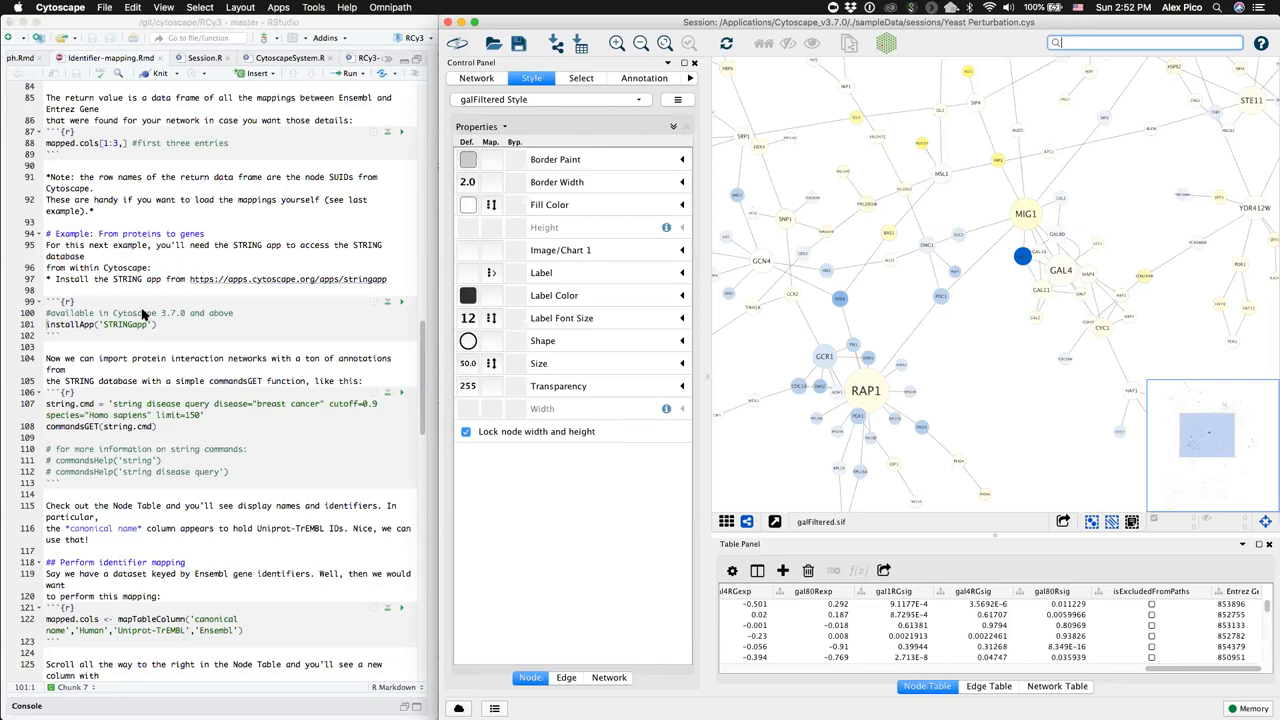
mouse_move(331, 318)
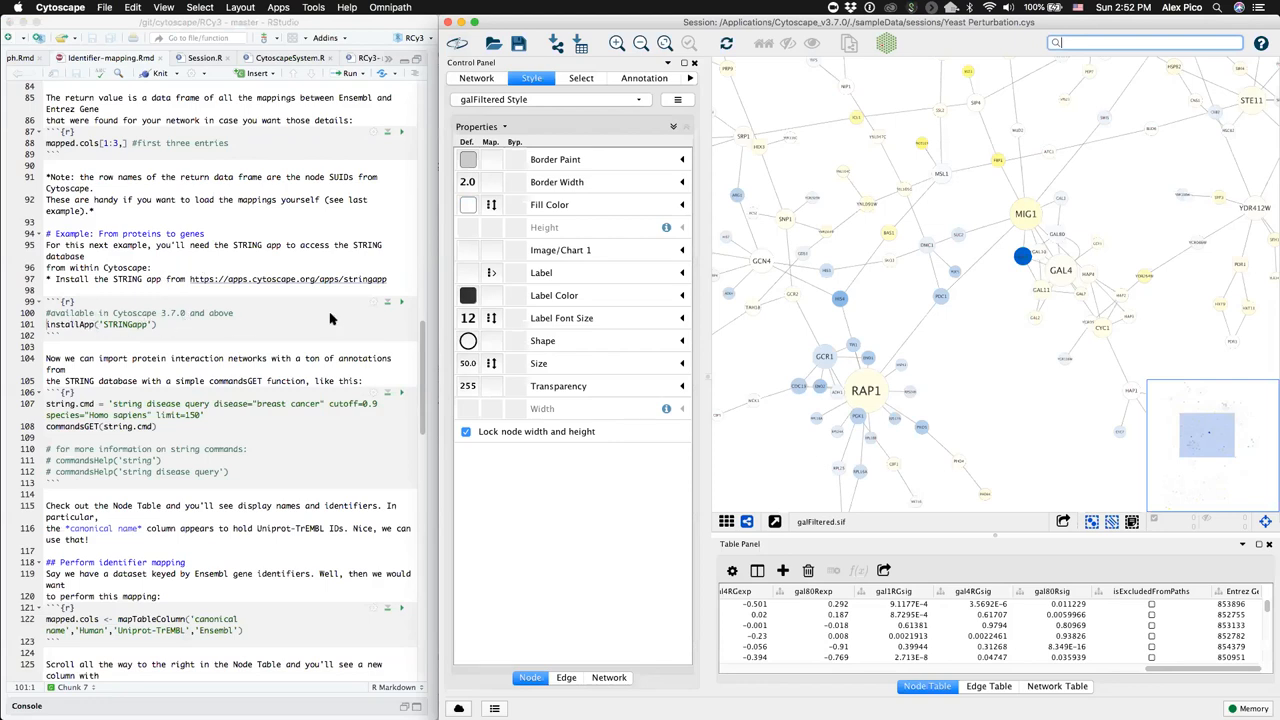
left_click(401, 303)
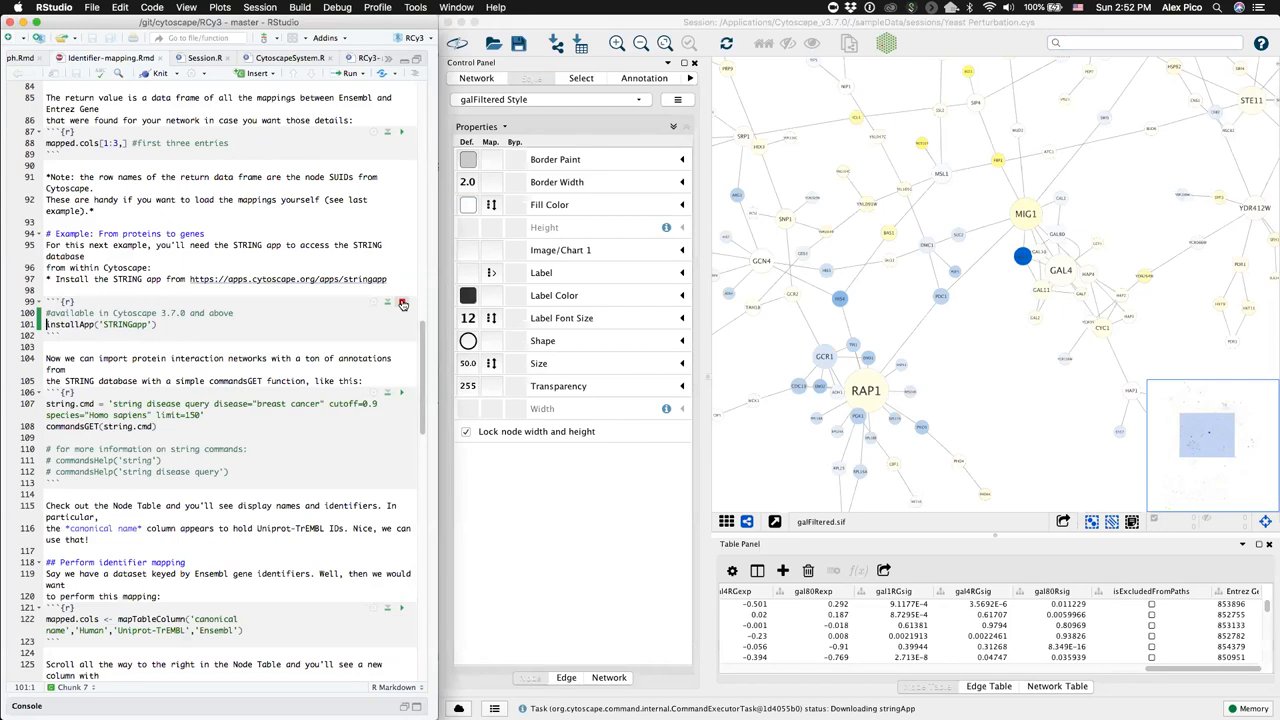
left_click(401, 304)
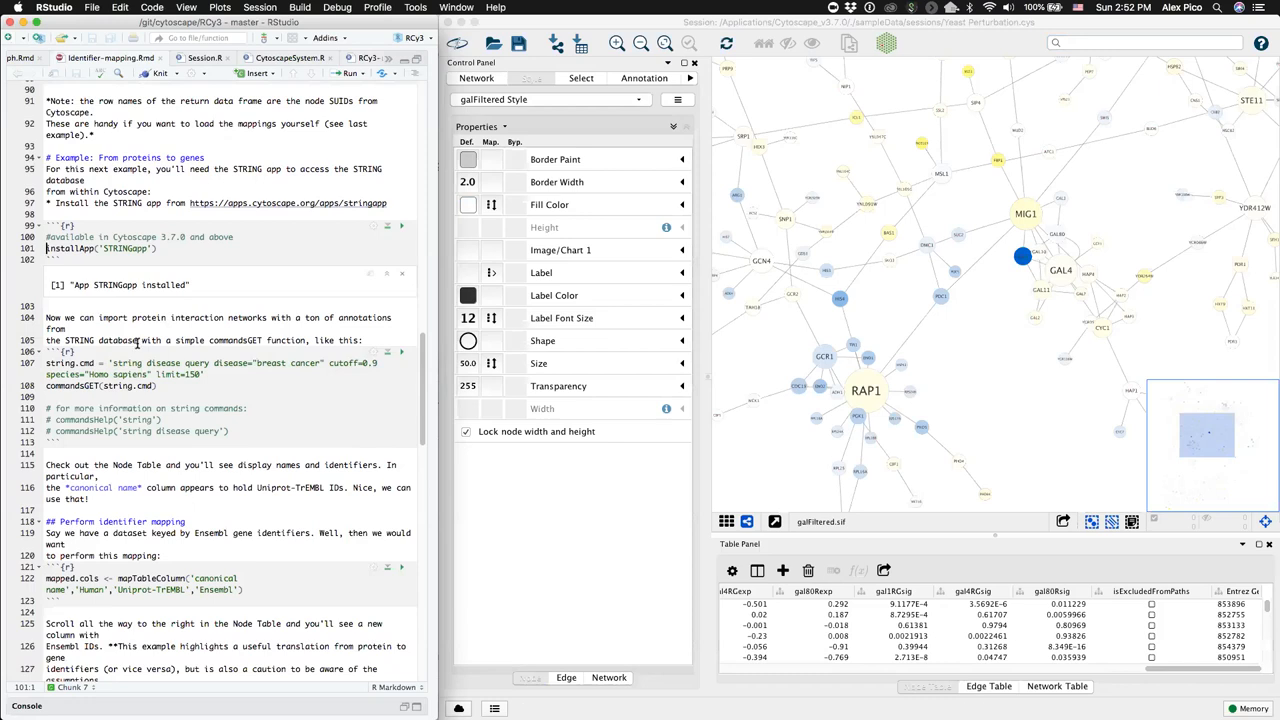
mouse_move(230, 347)
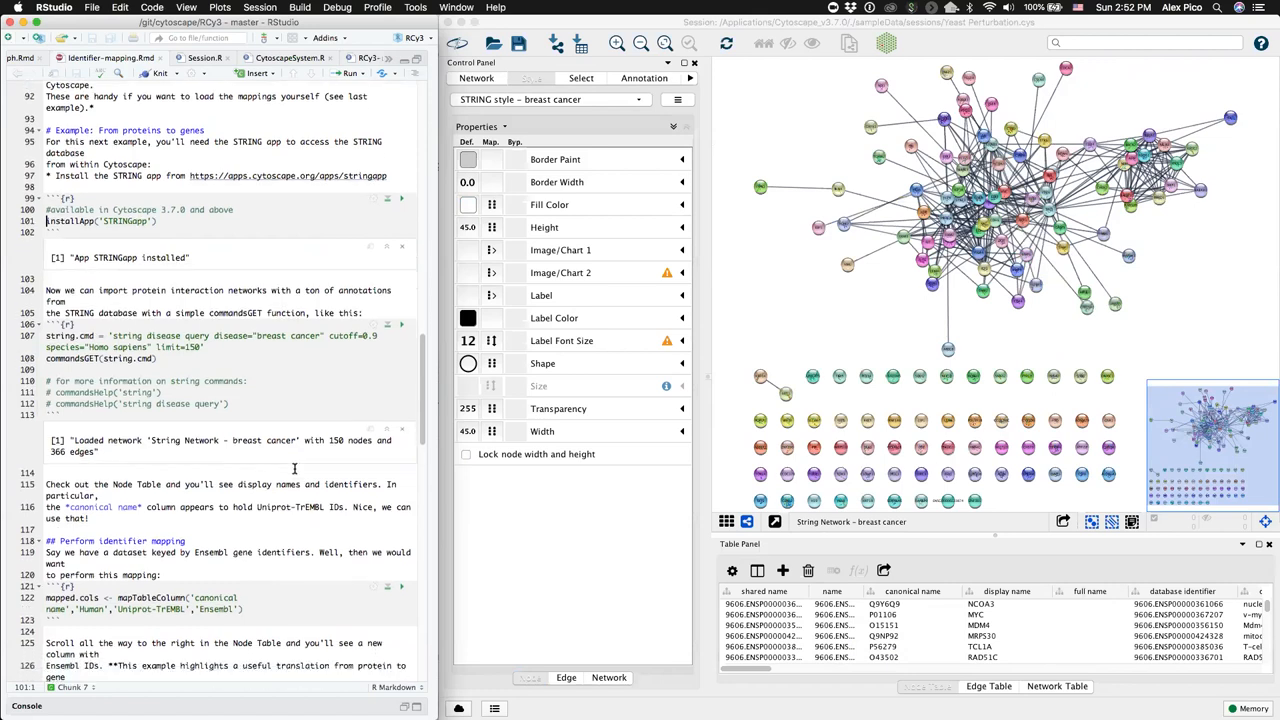
Scroll the 150-node breast cancer node table to the new Ensembl column.
scroll("down", 3)
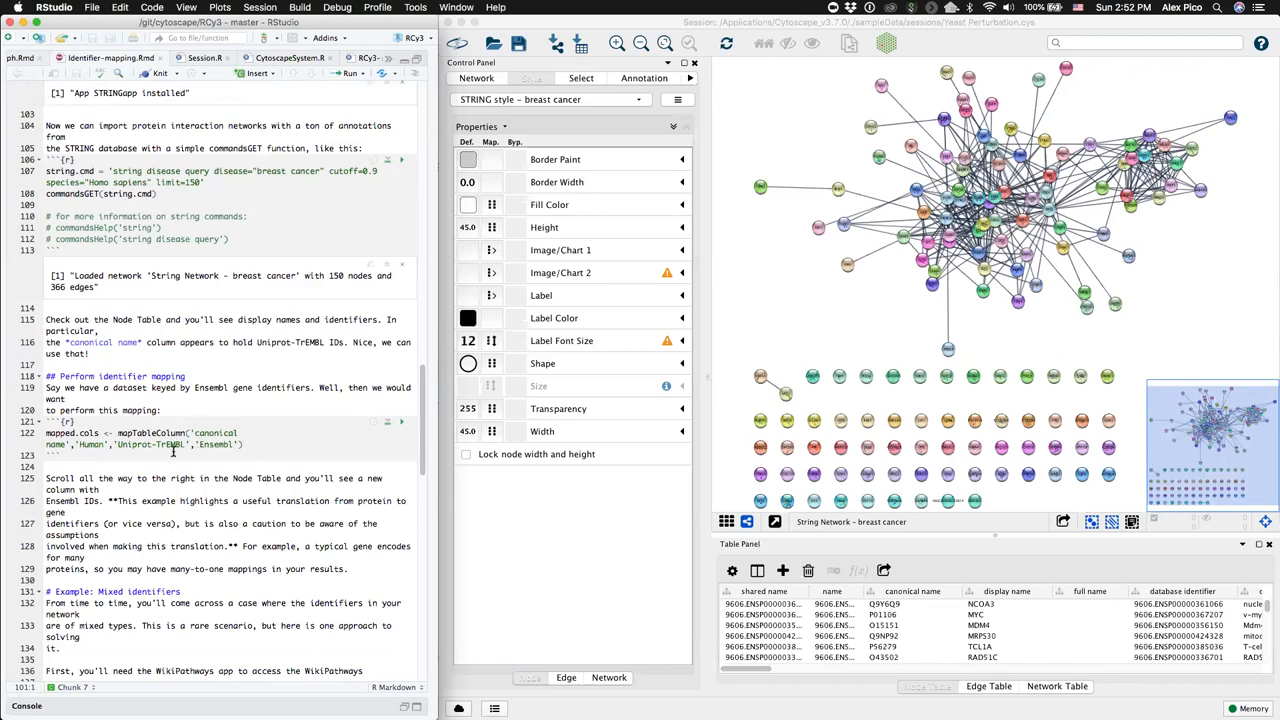
mouse_move(219, 445)
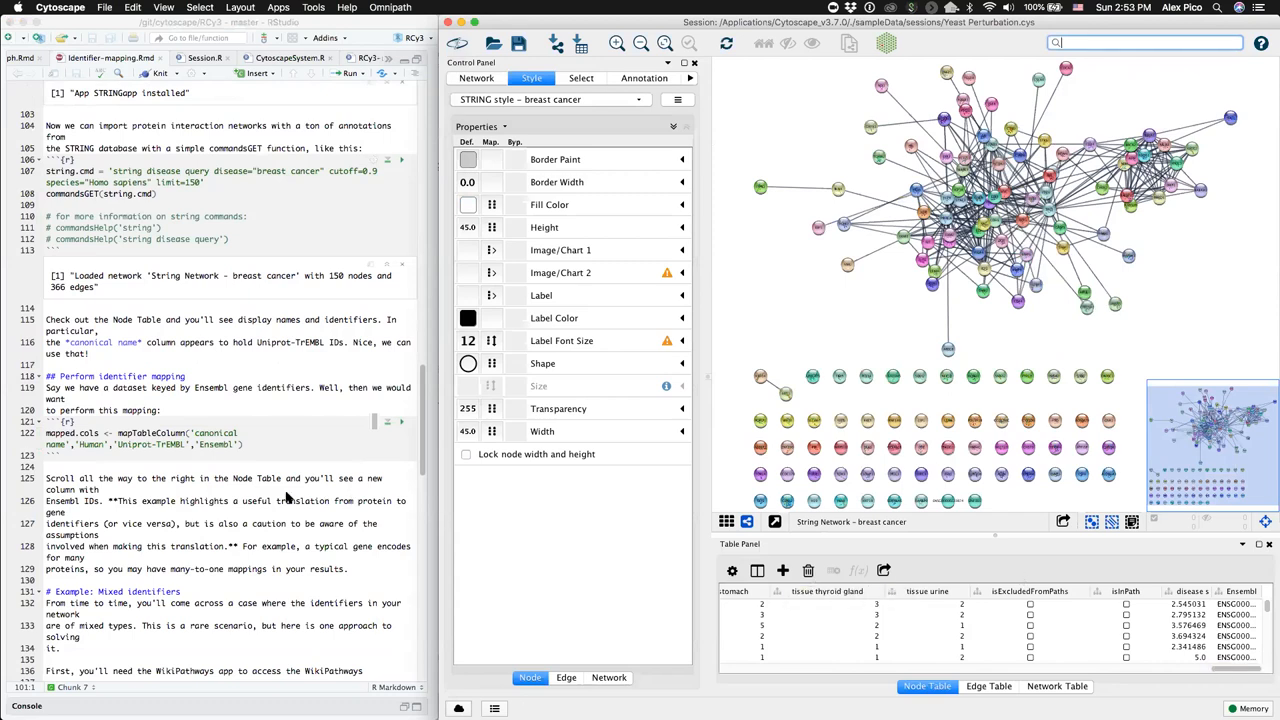
scroll("down", 3)
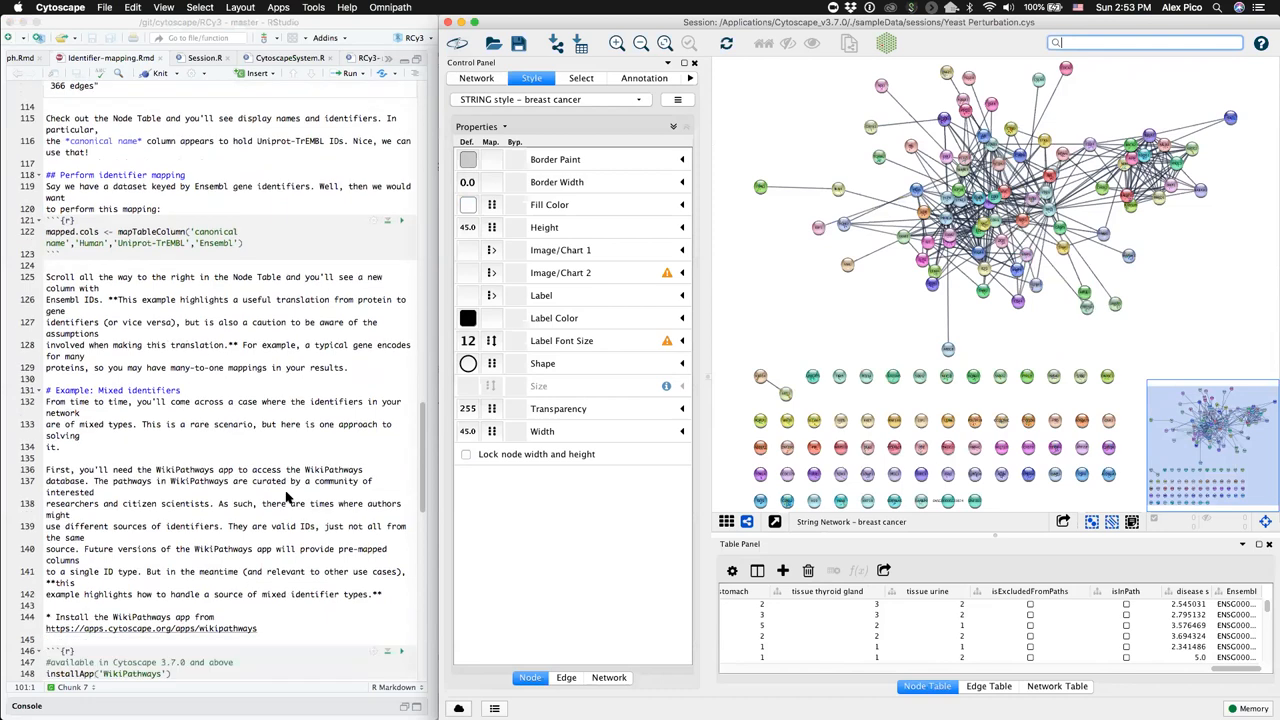
Run installApp('WikiPathways') and the import chunk that loads pathway WP254 Apoptosis.
scroll("down", 3)
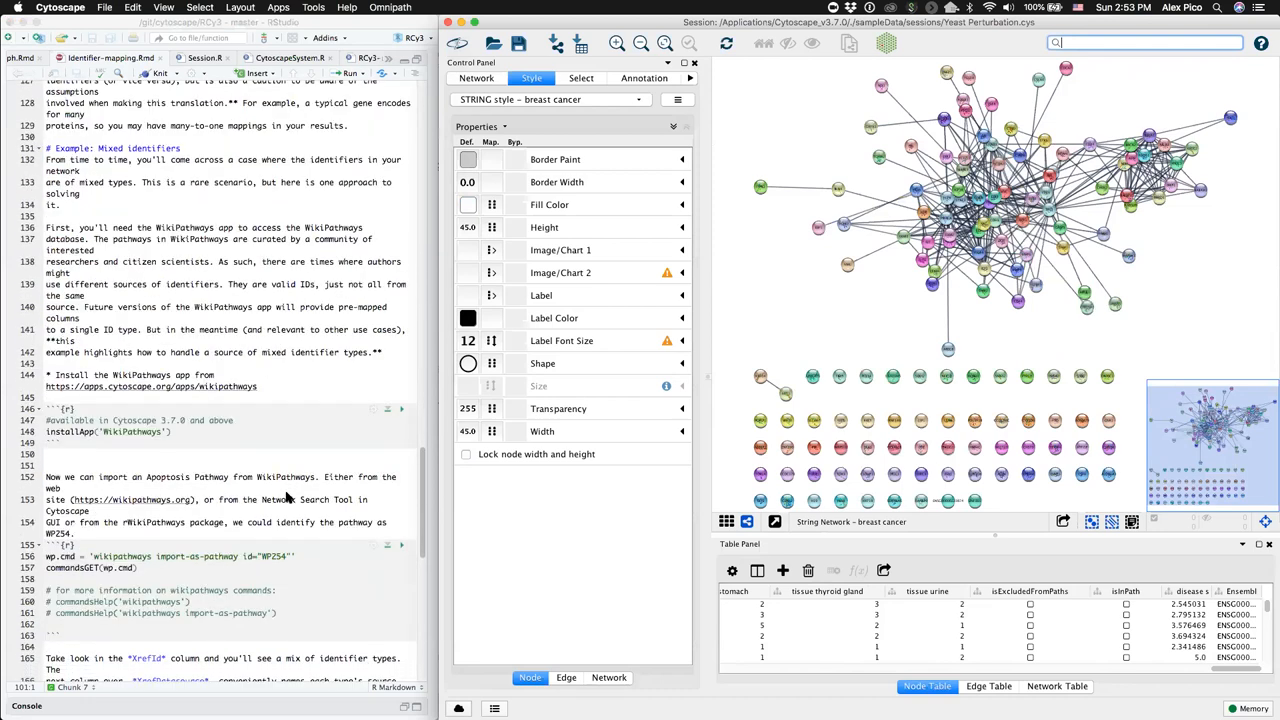
scroll("down", 3)
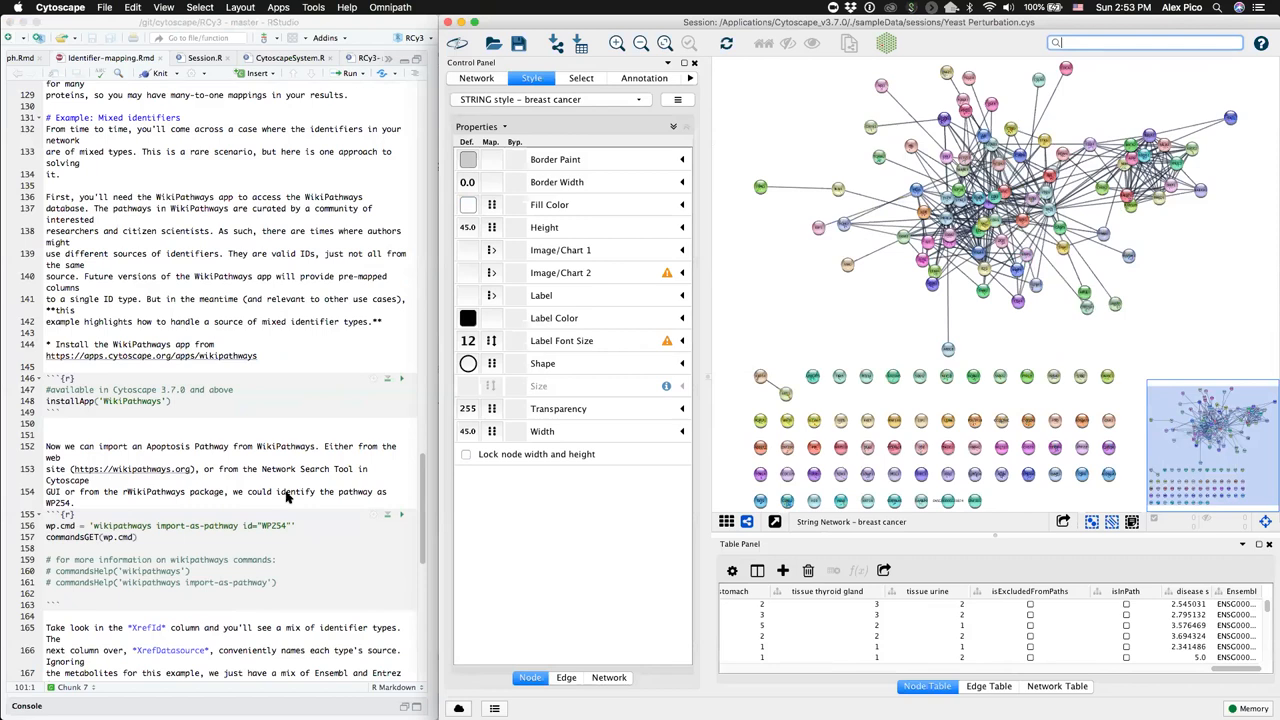
mouse_move(265, 410)
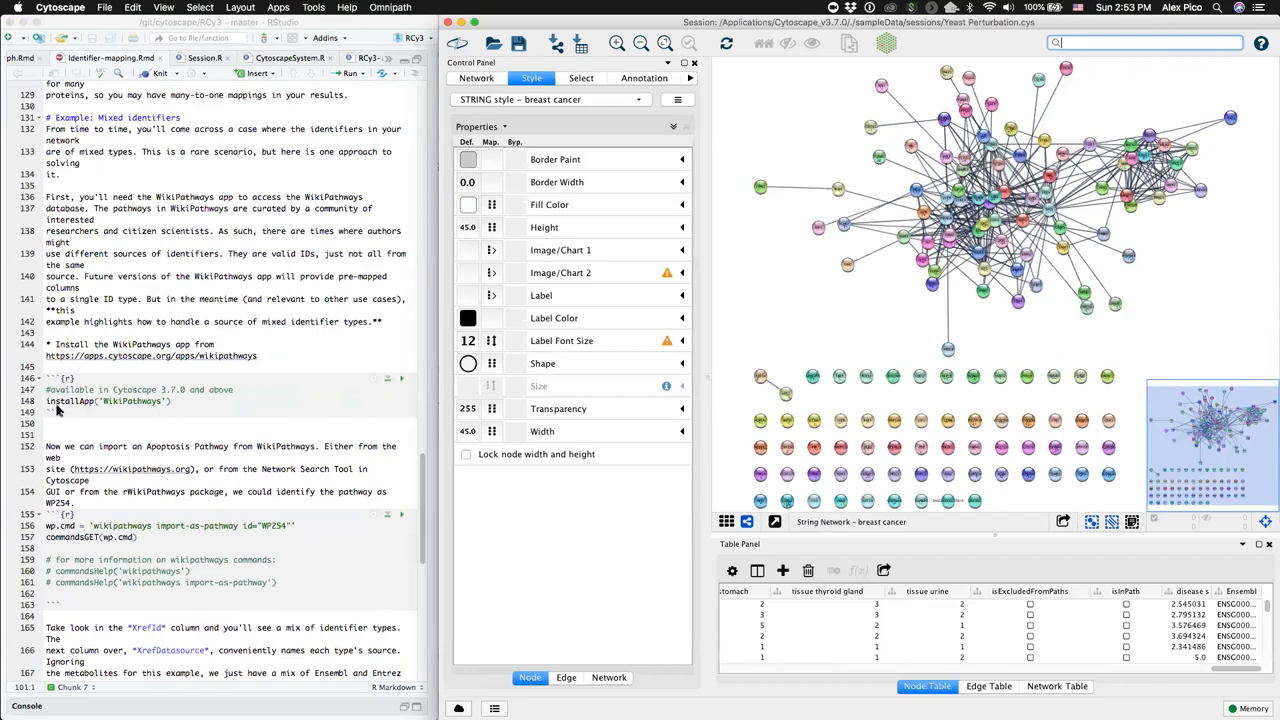
mouse_move(384, 385)
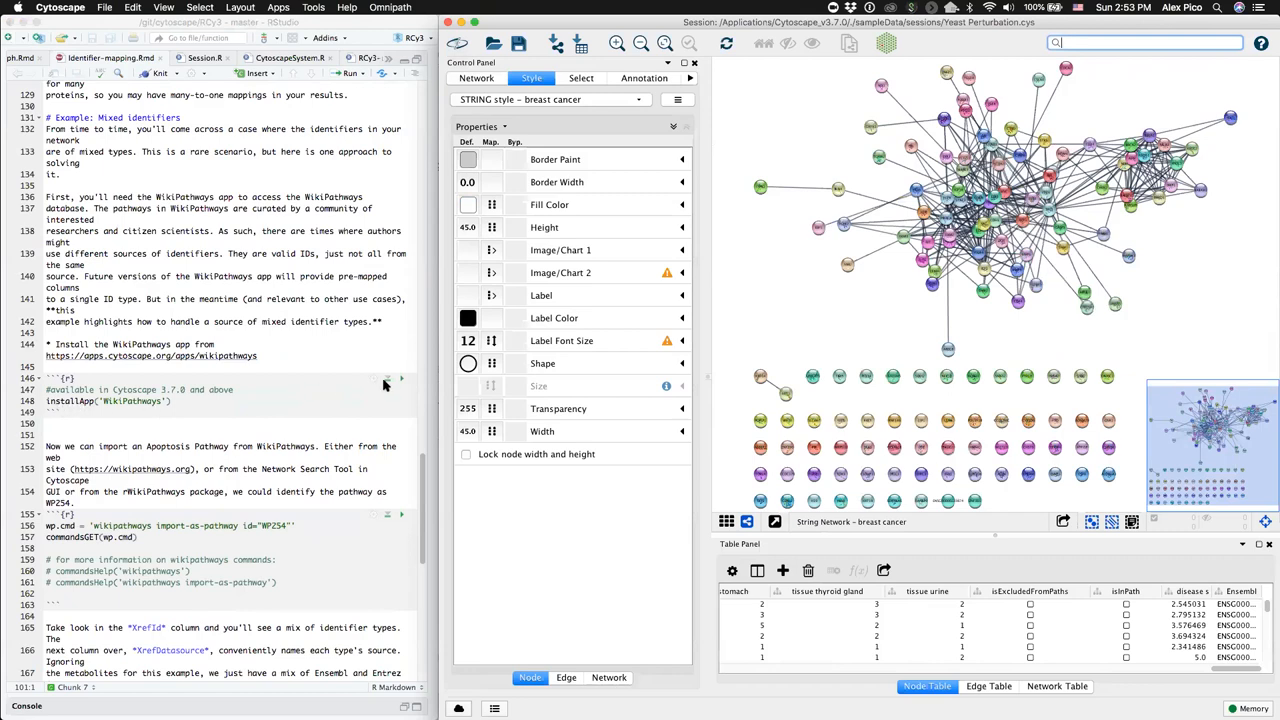
left_click(401, 381)
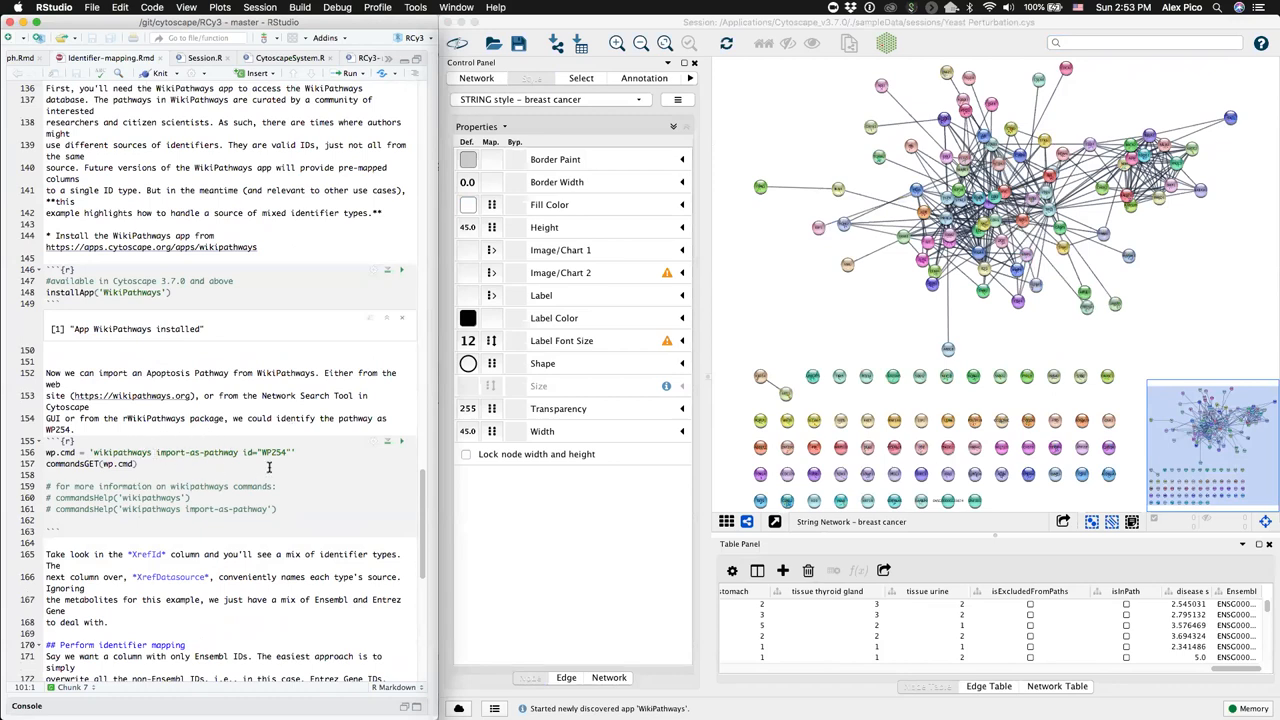
left_click(401, 444)
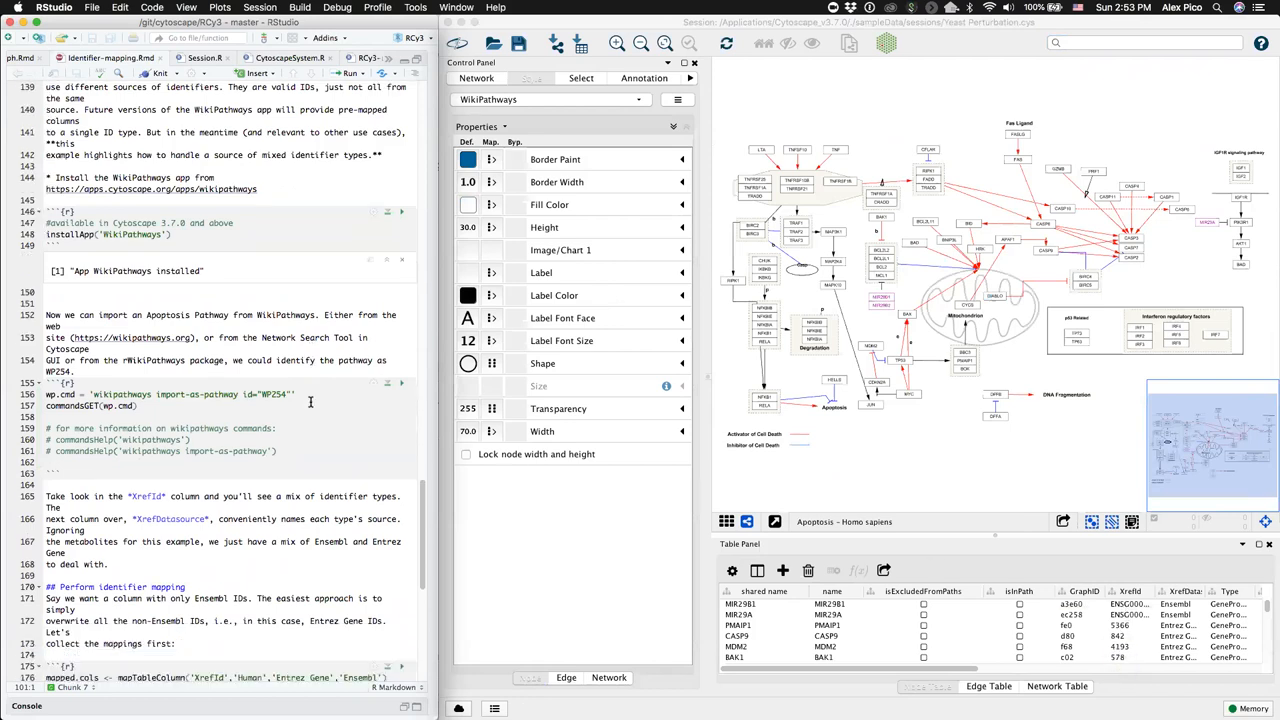
scroll("down", 3)
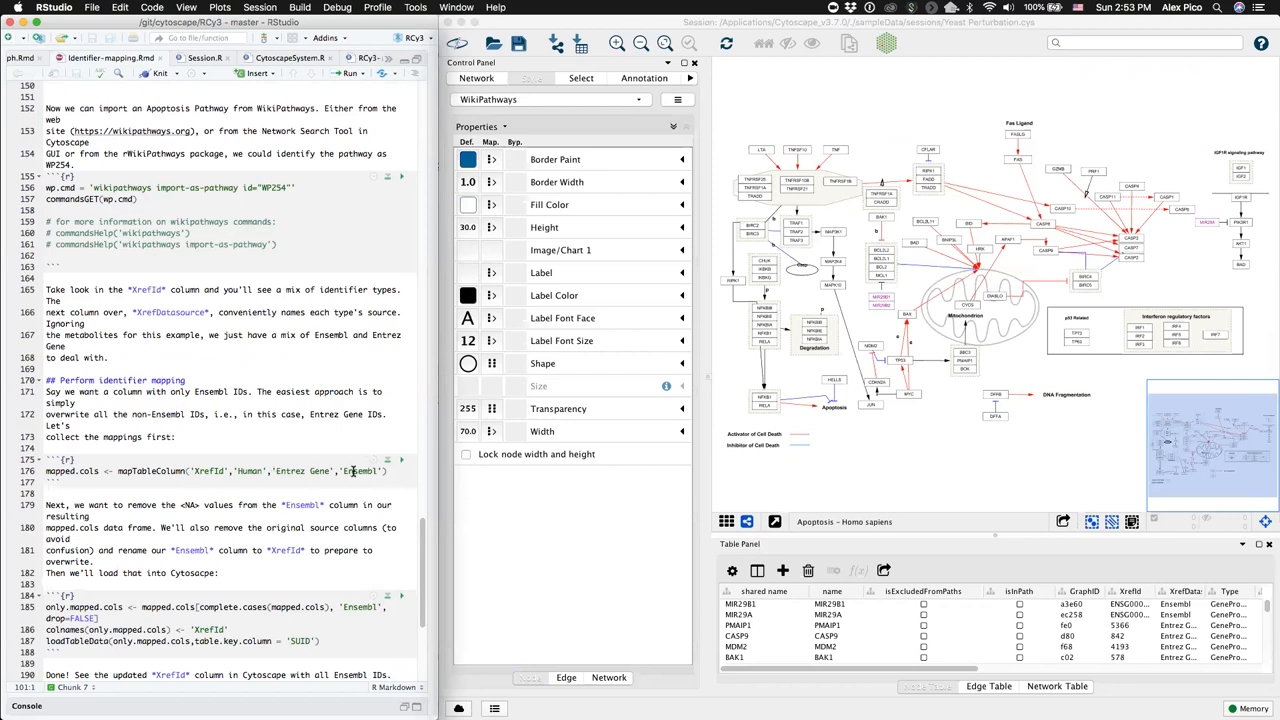
mouse_move(401, 463)
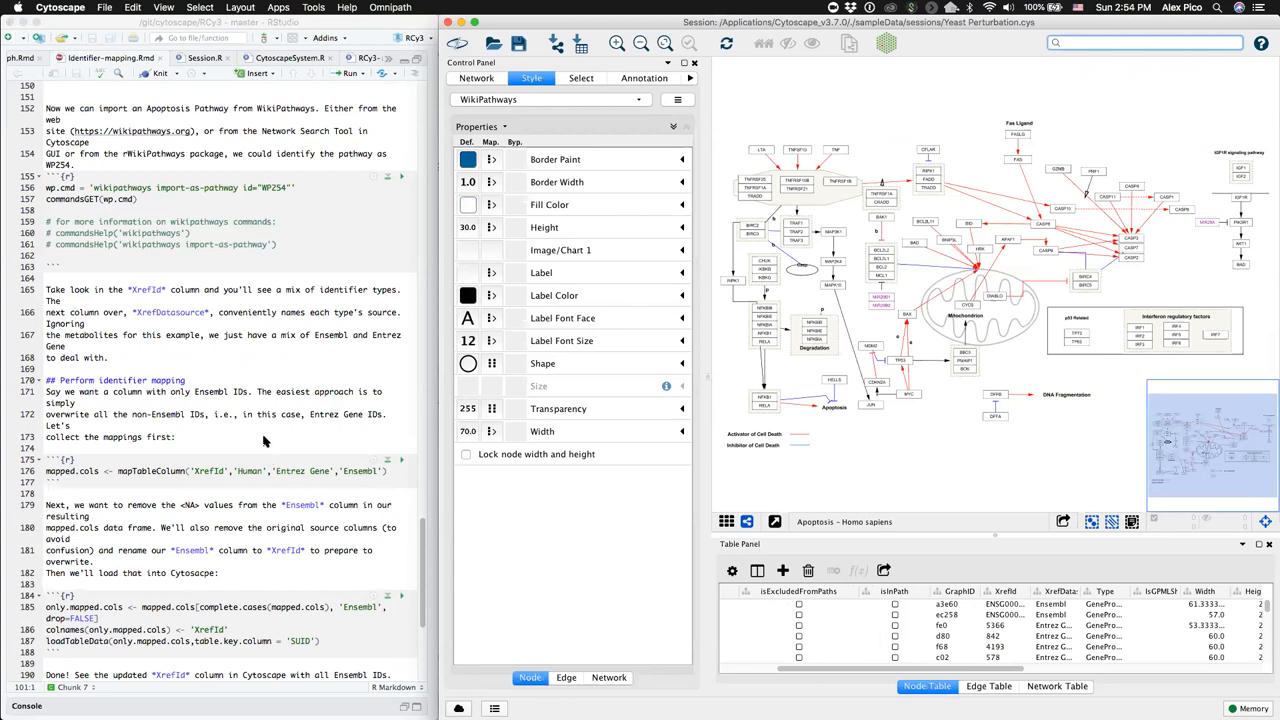
mouse_move(264, 426)
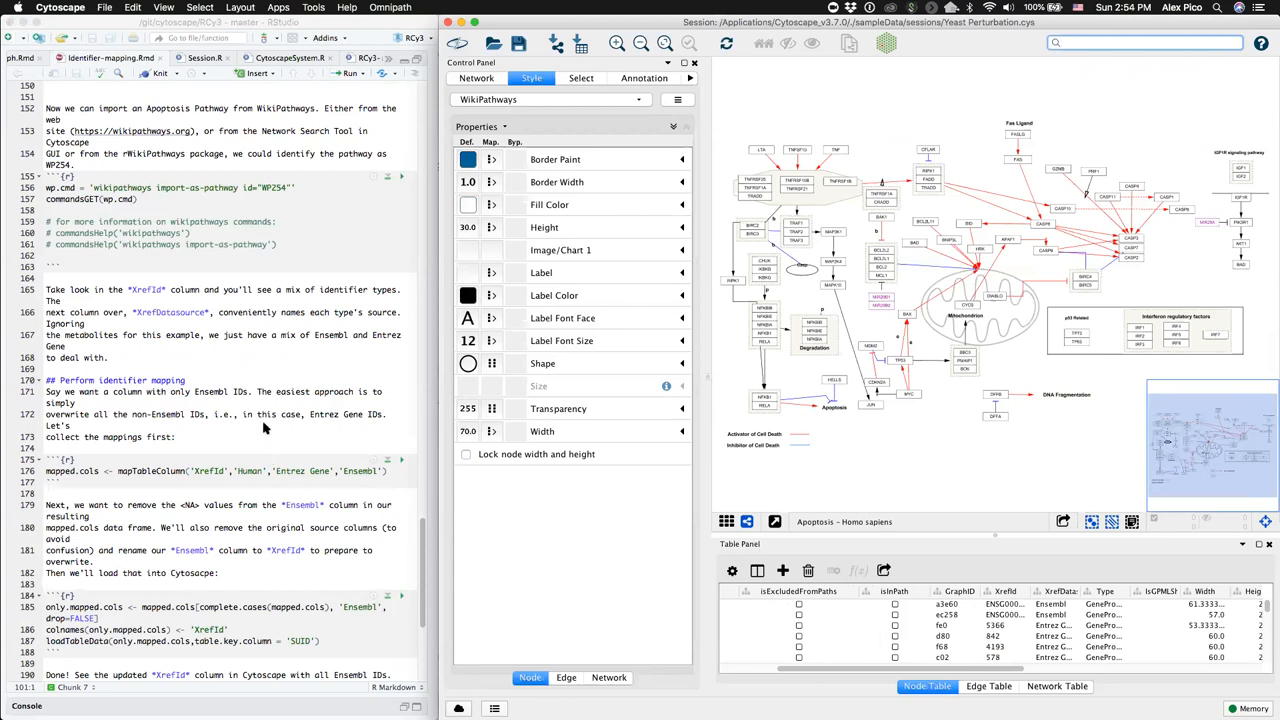
Scroll past mapTableColumn('XrefId','Human','Entrez Gene','Ensembl') to the loadTableData chunk.
scroll("down", 3)
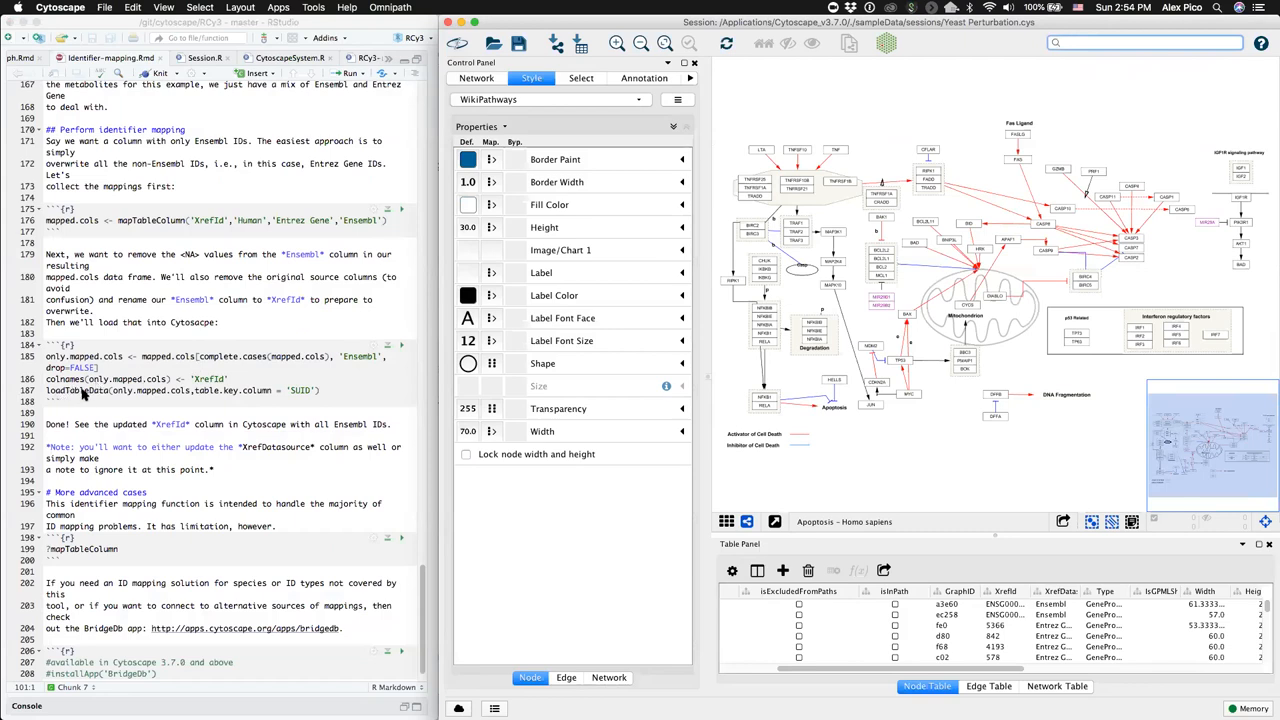
mouse_move(223, 394)
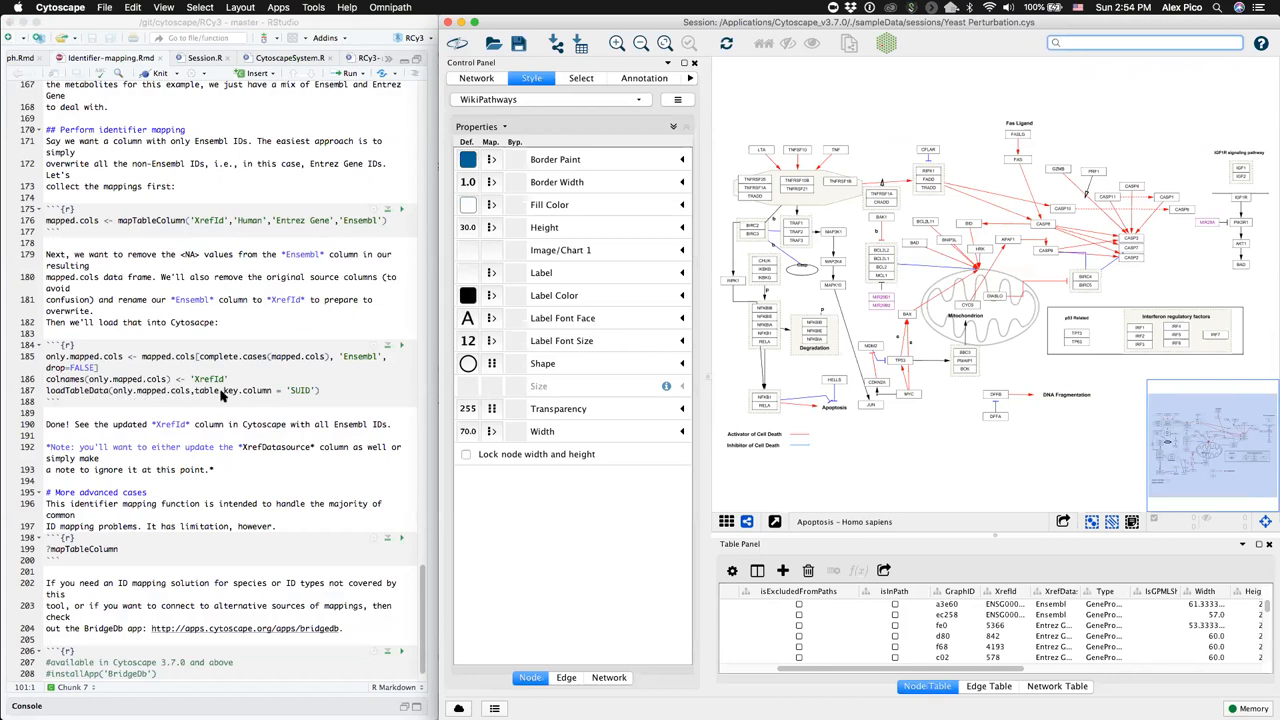